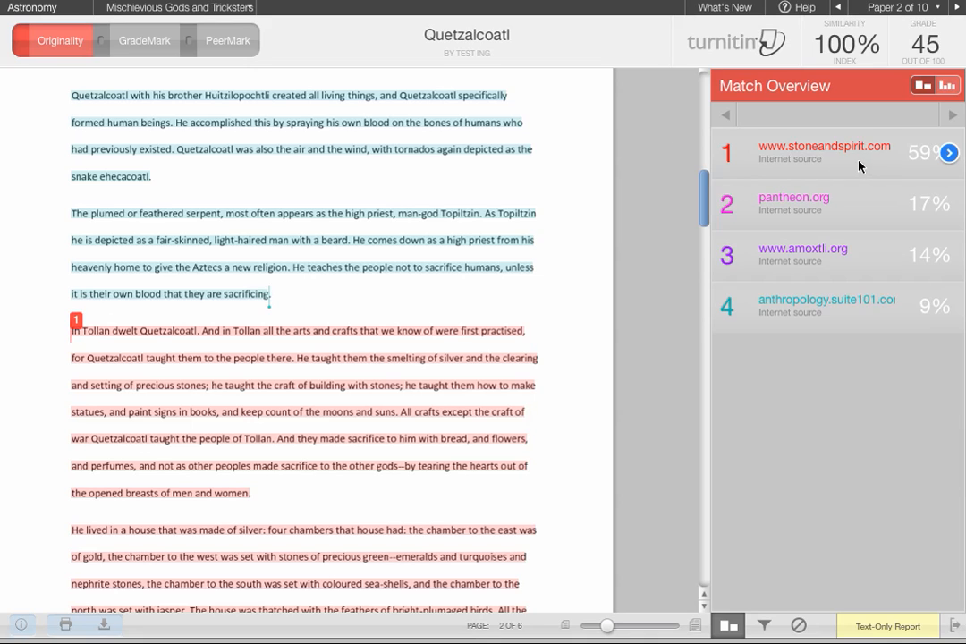
pyautogui.moveTo(873, 170)
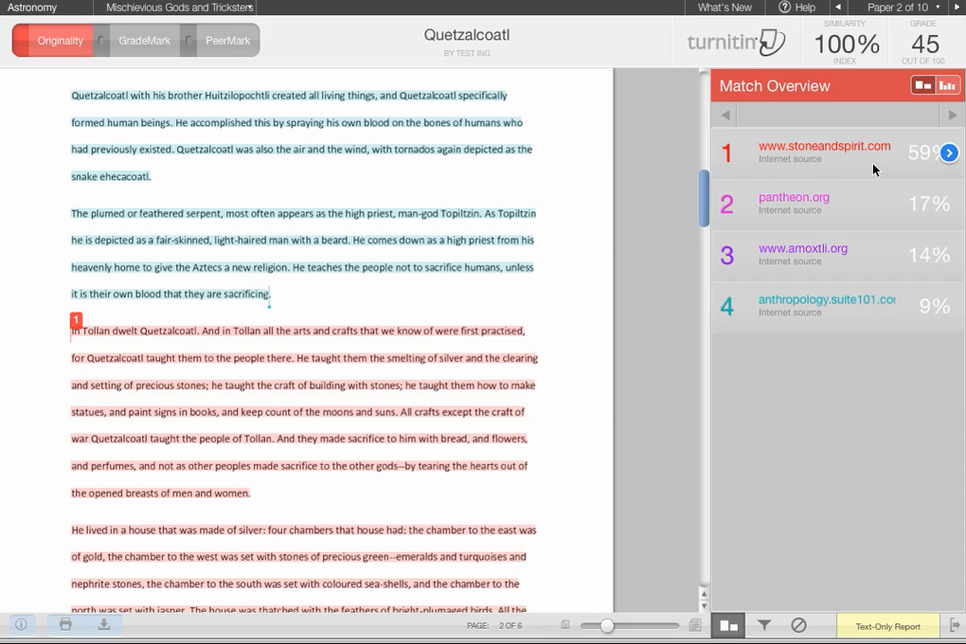
pyautogui.moveTo(866, 169)
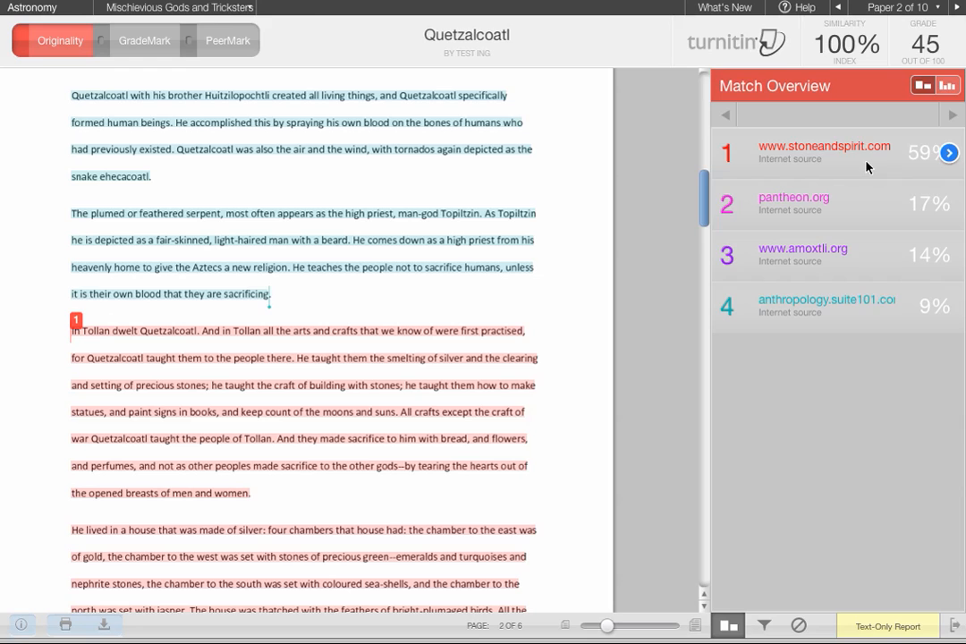
pyautogui.moveTo(948, 153)
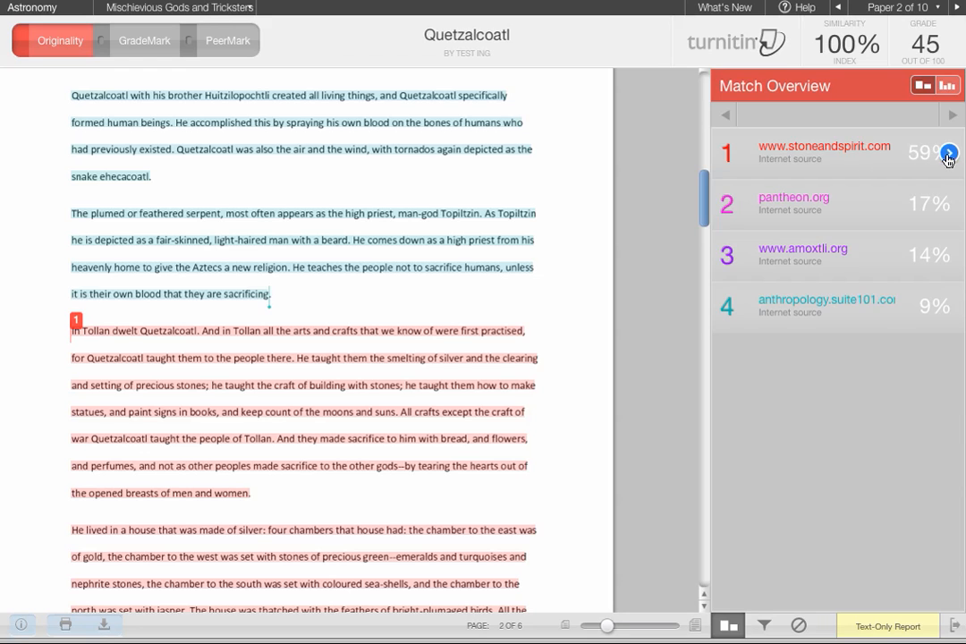
# Inspect source 1's Match Breakdown, step through mythopedia.info's 10% matches, then return to the four-source overview
pyautogui.click(948, 152)
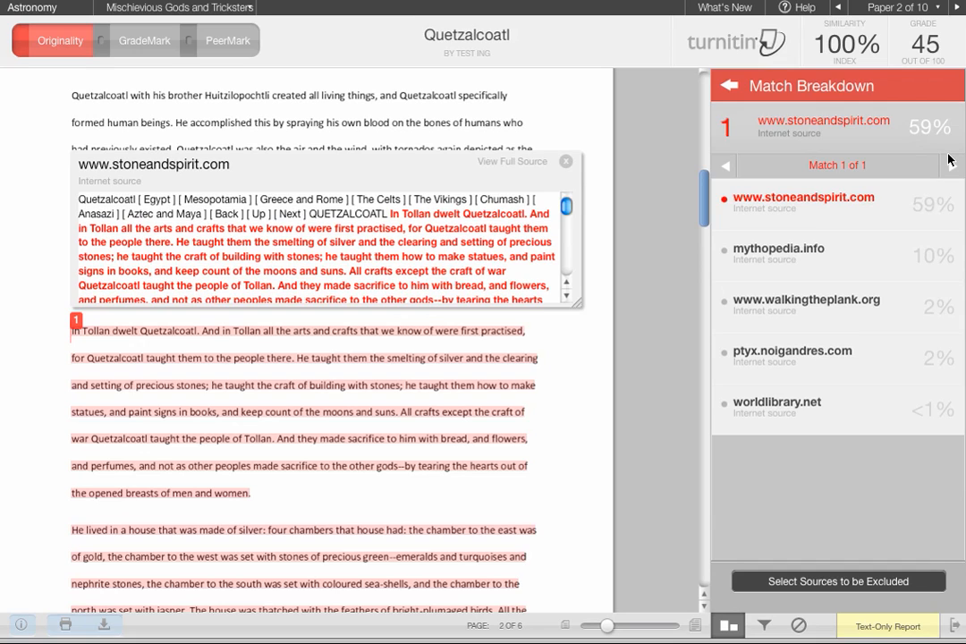
pyautogui.moveTo(868, 232)
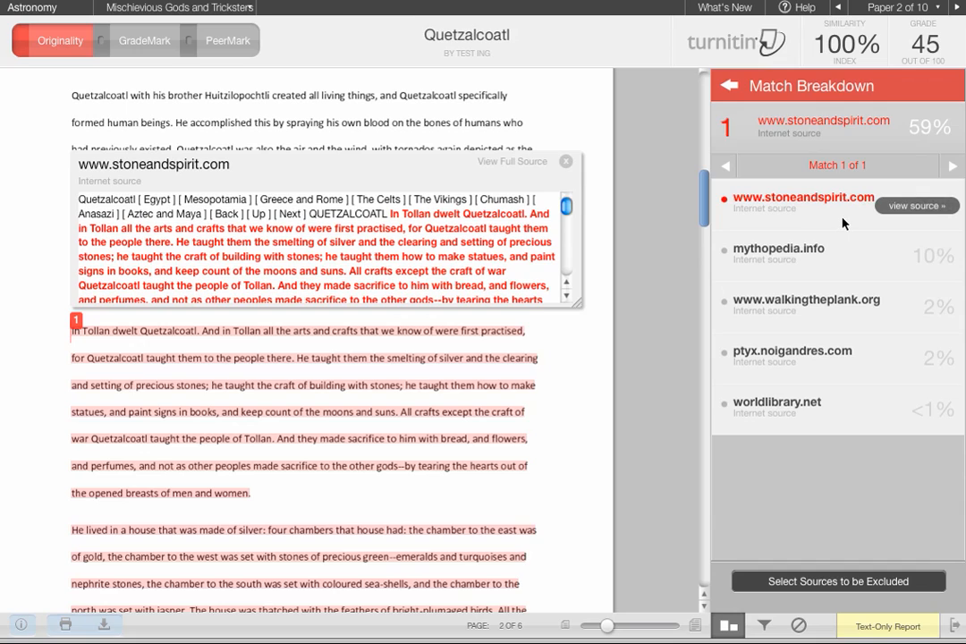
pyautogui.moveTo(839, 258)
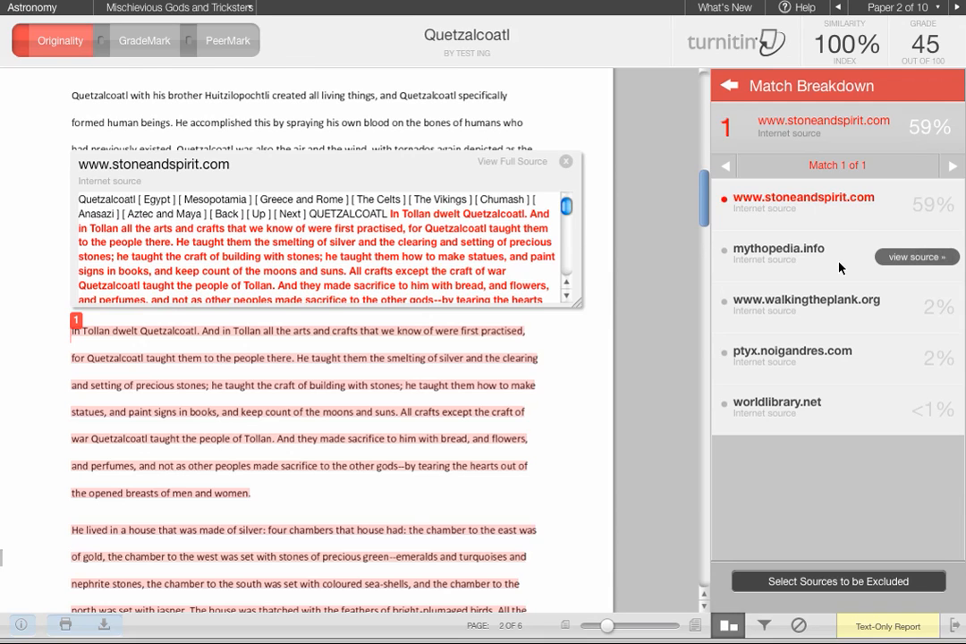
pyautogui.click(778, 254)
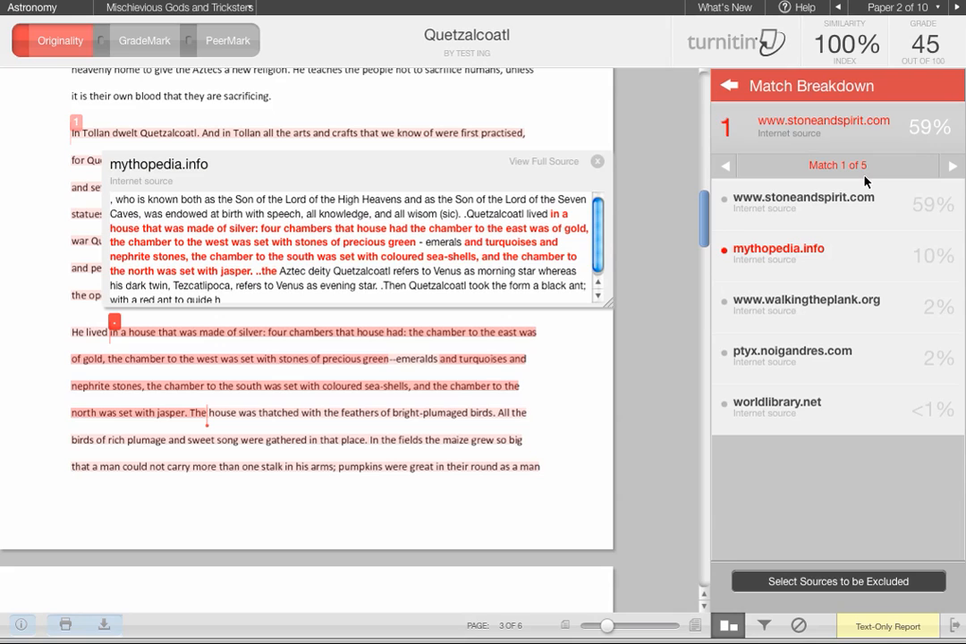
pyautogui.moveTo(920, 179)
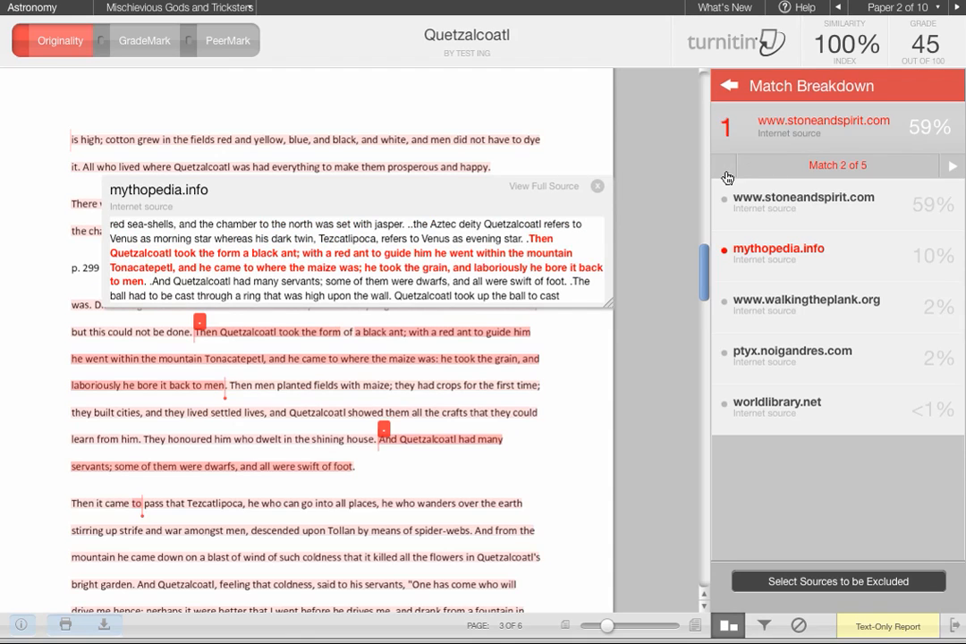
pyautogui.click(725, 165)
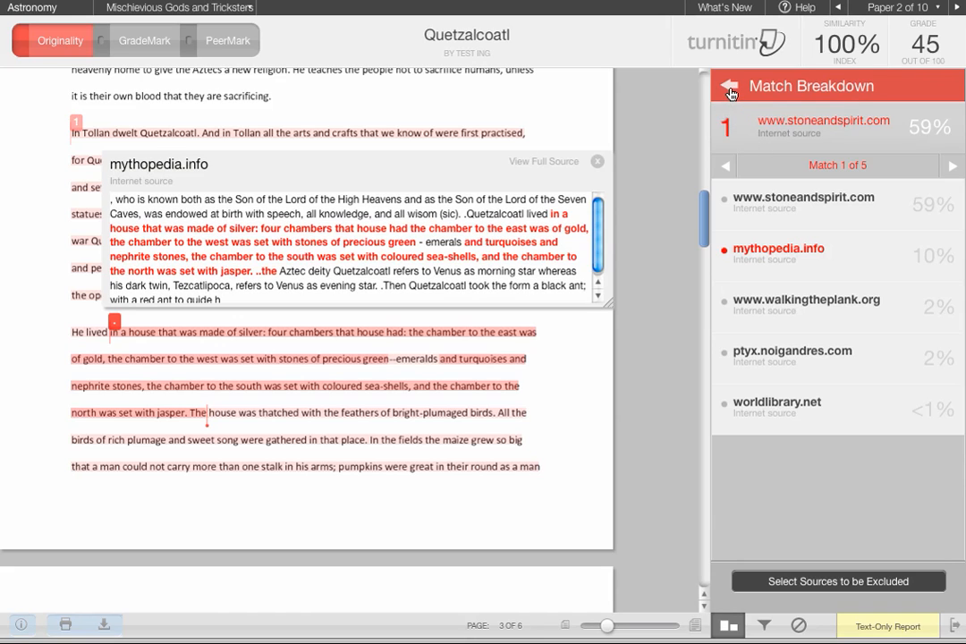
pyautogui.click(729, 89)
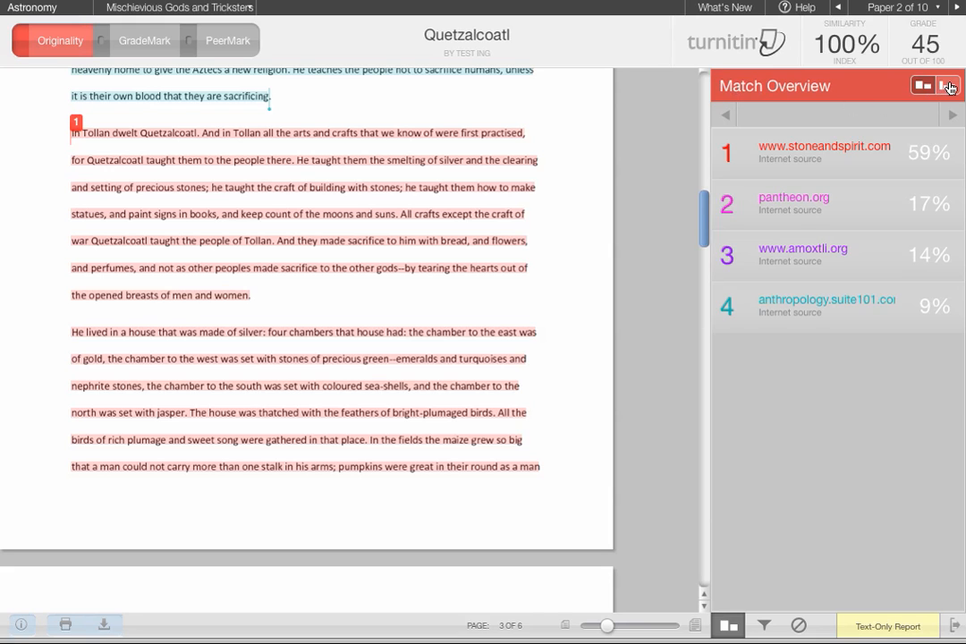
# Show the All Sources list, with stoneandspirit.com first at 59%
pyautogui.click(948, 86)
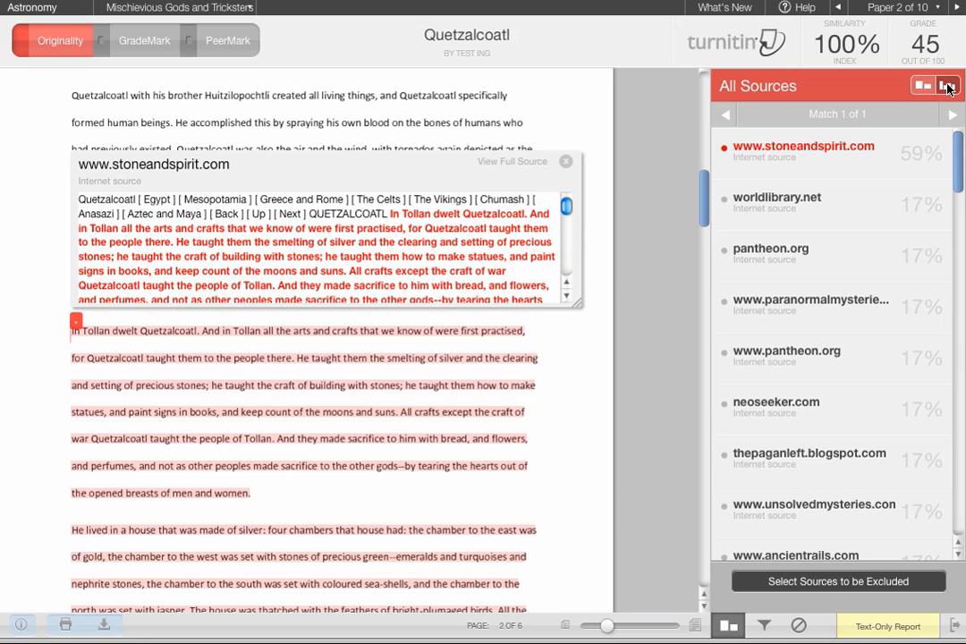
pyautogui.moveTo(875, 172)
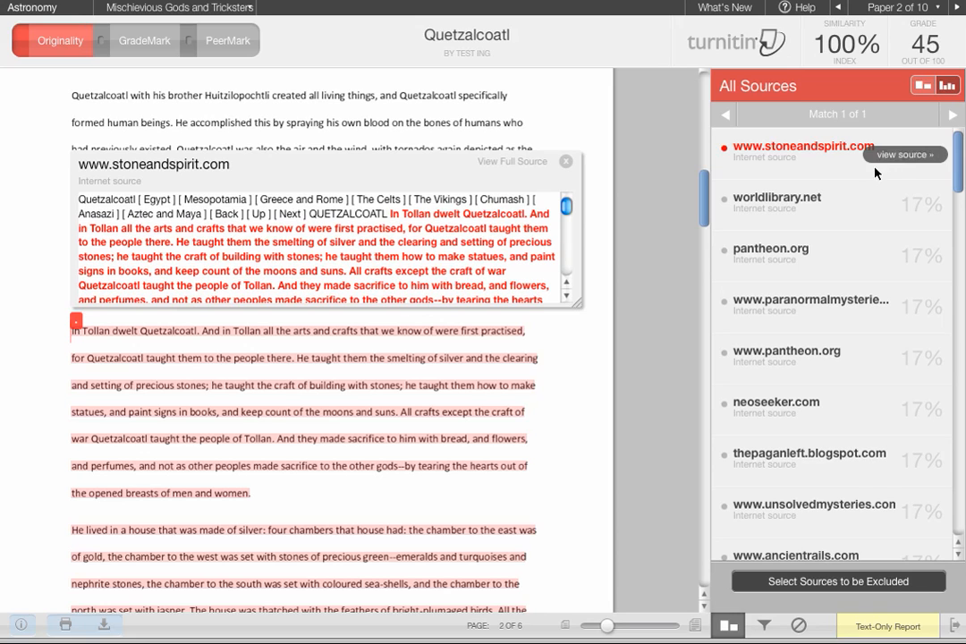
# Display worldlibrary.net's matching passage, then go back to the match overview
pyautogui.click(776, 197)
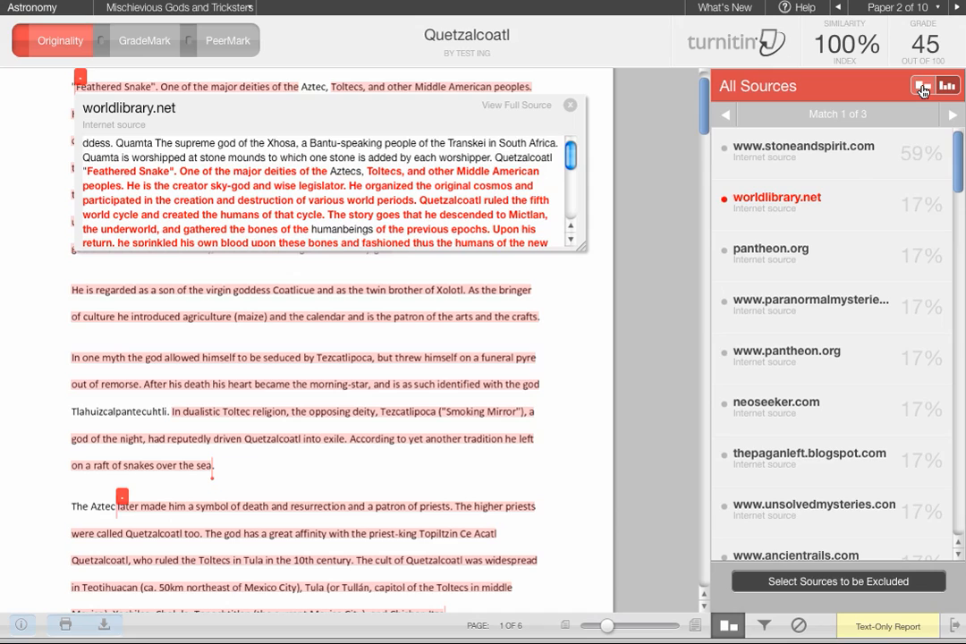
pyautogui.click(923, 86)
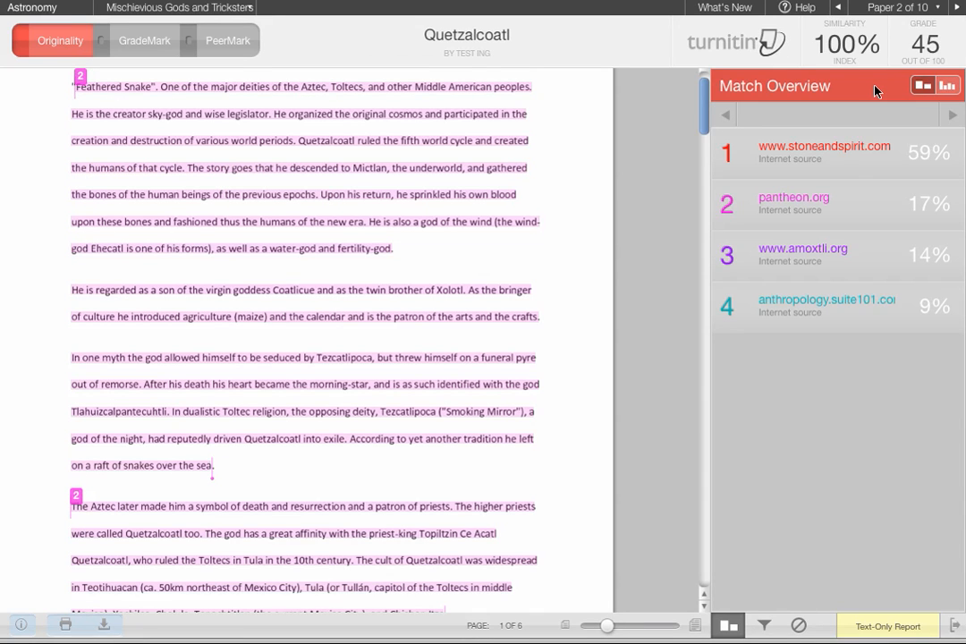
pyautogui.moveTo(766, 626)
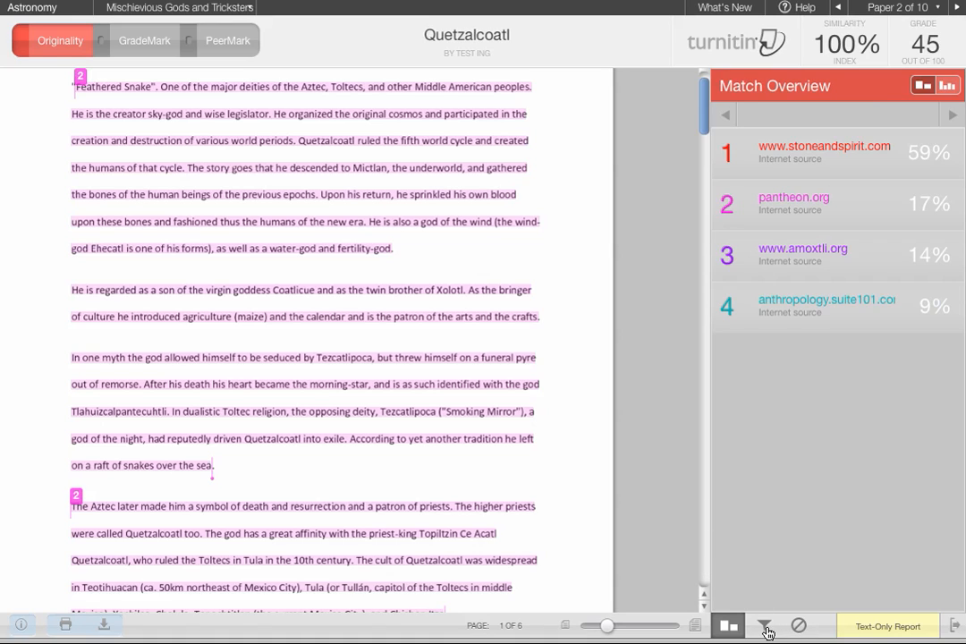
pyautogui.moveTo(766, 627)
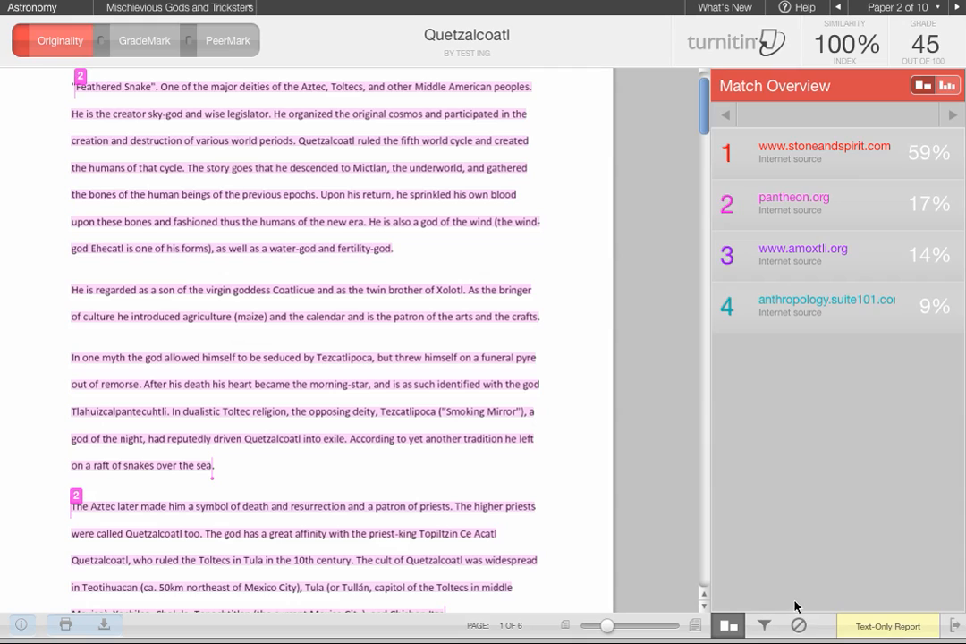
pyautogui.moveTo(798, 627)
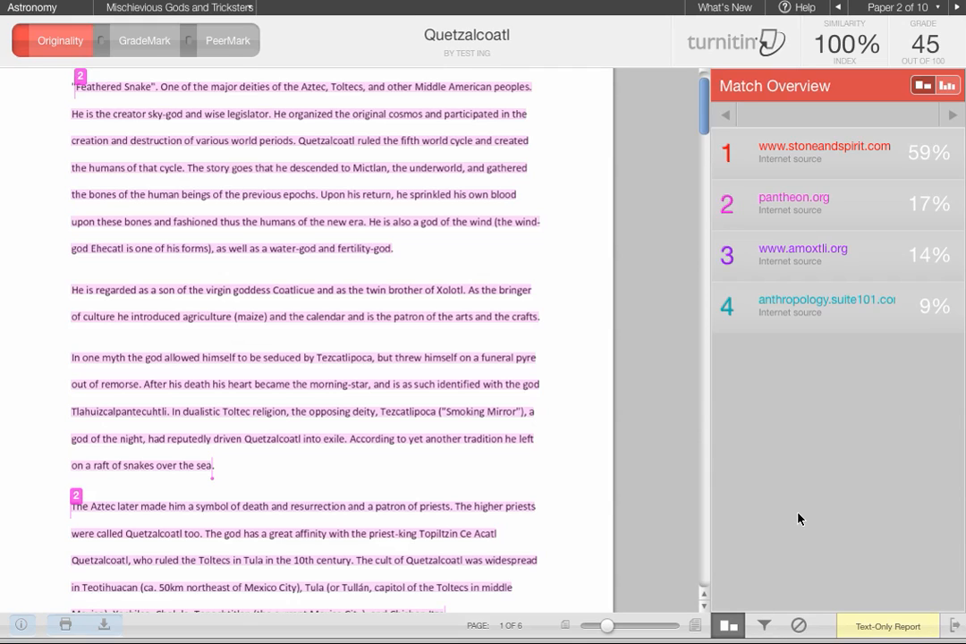
pyautogui.moveTo(775, 181)
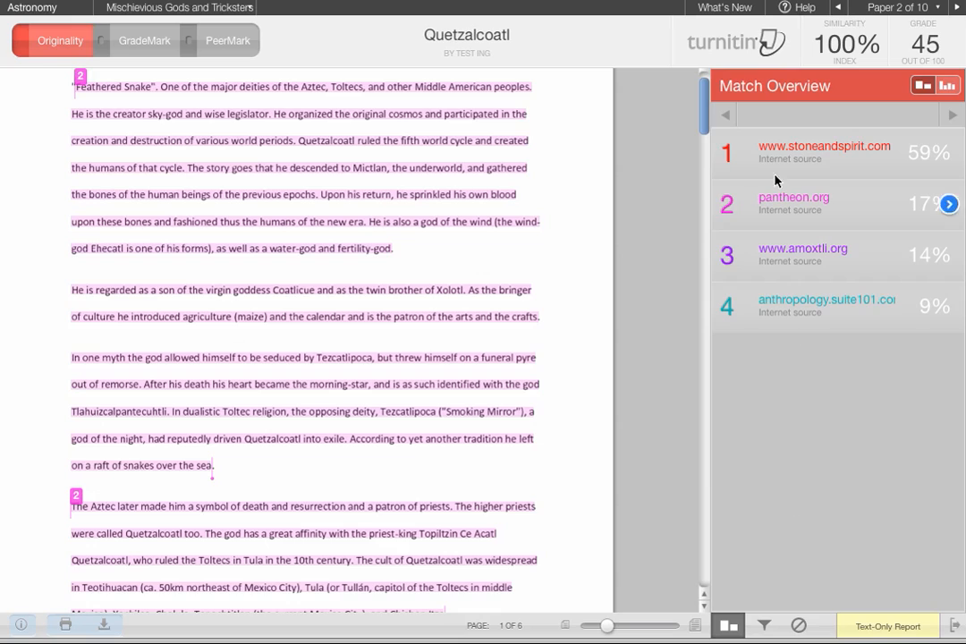